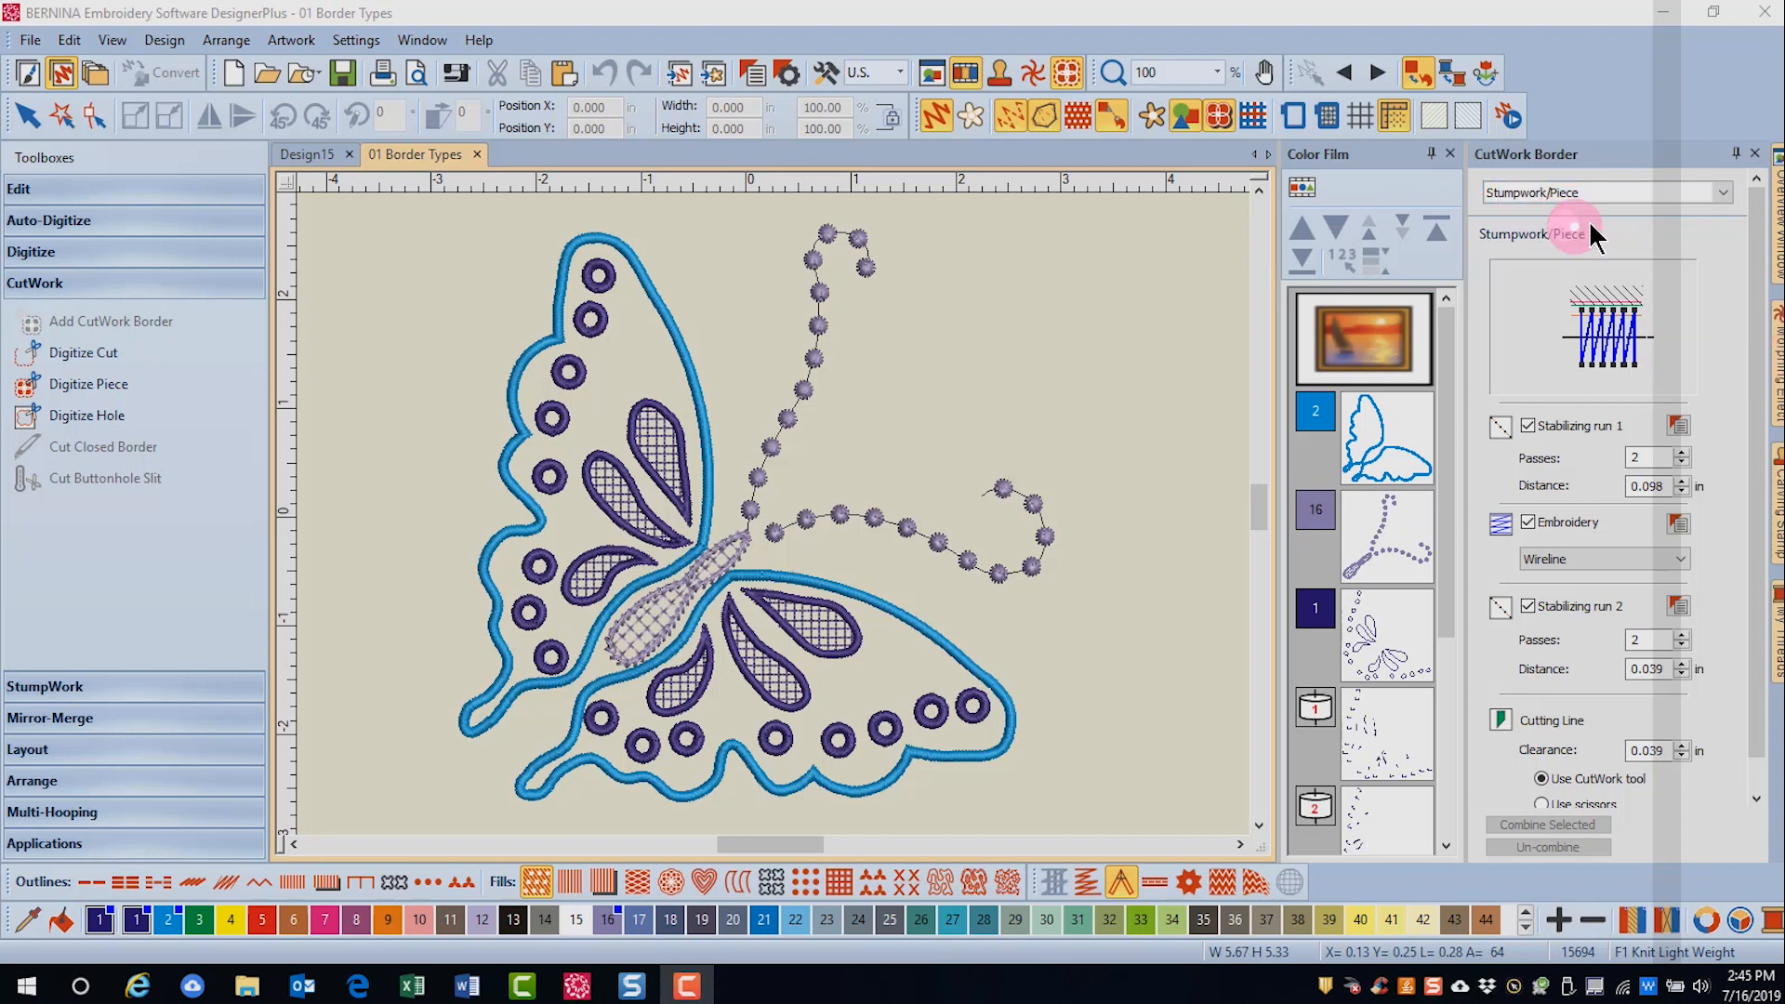
mouse_move(1648, 235)
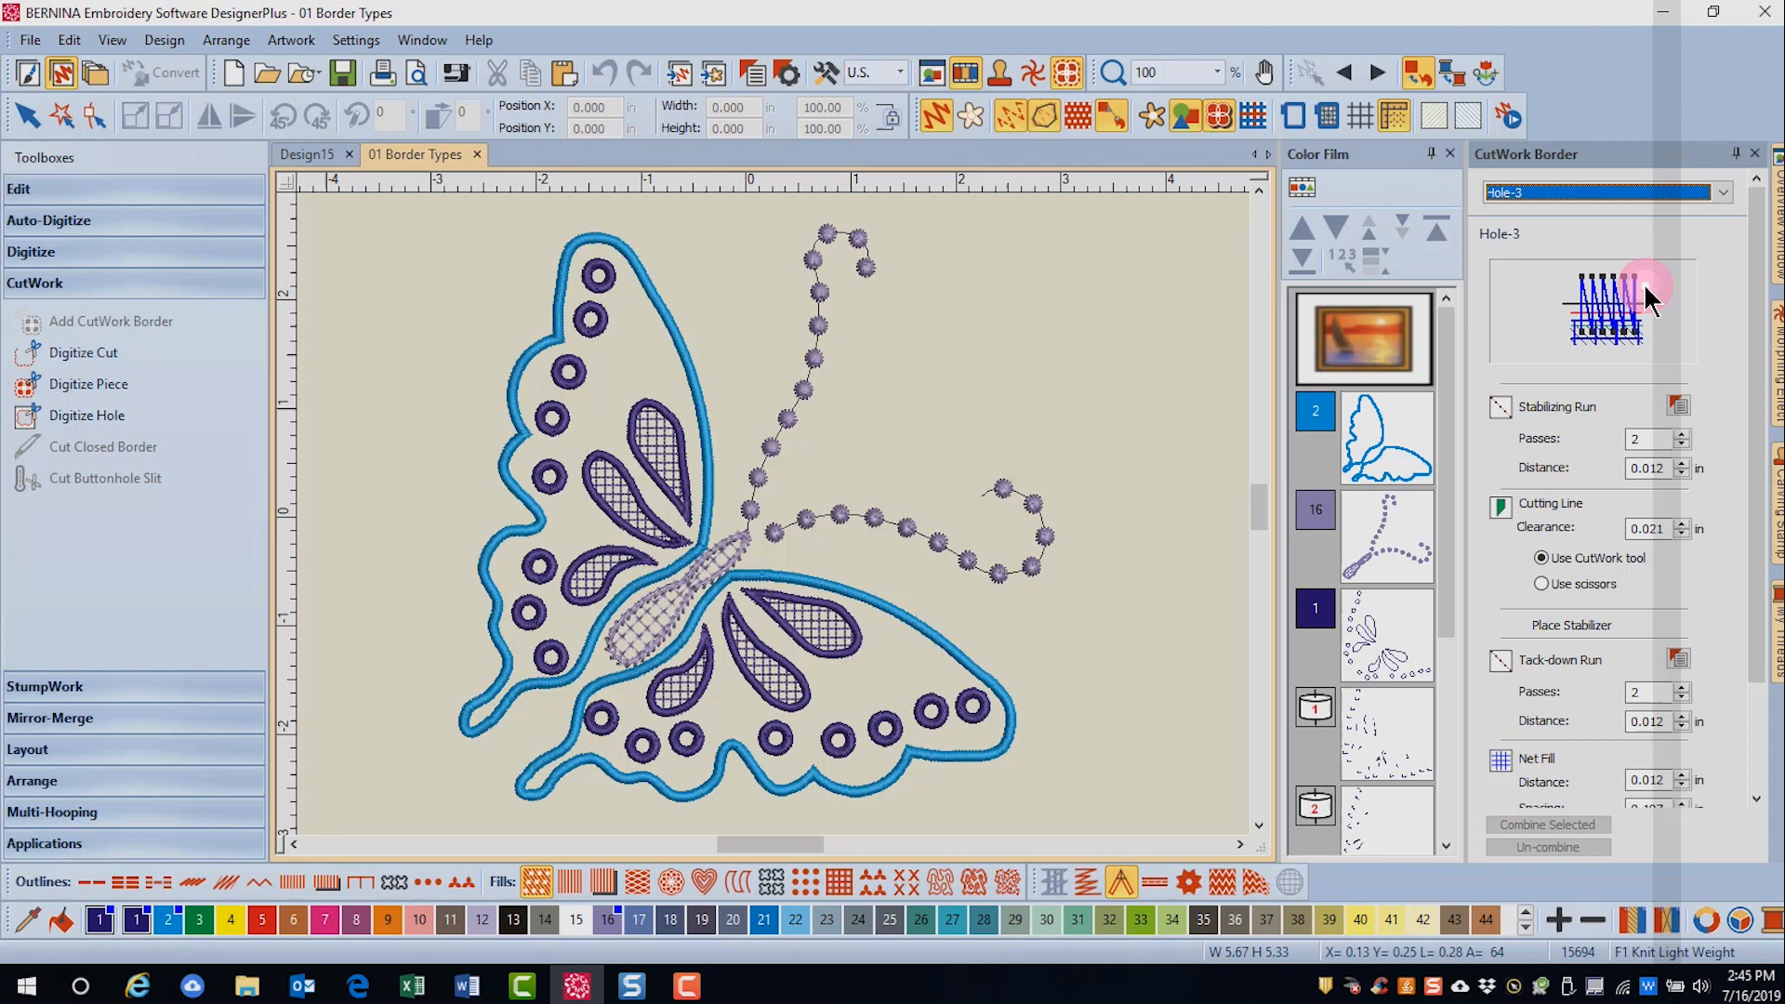
mouse_move(1667, 301)
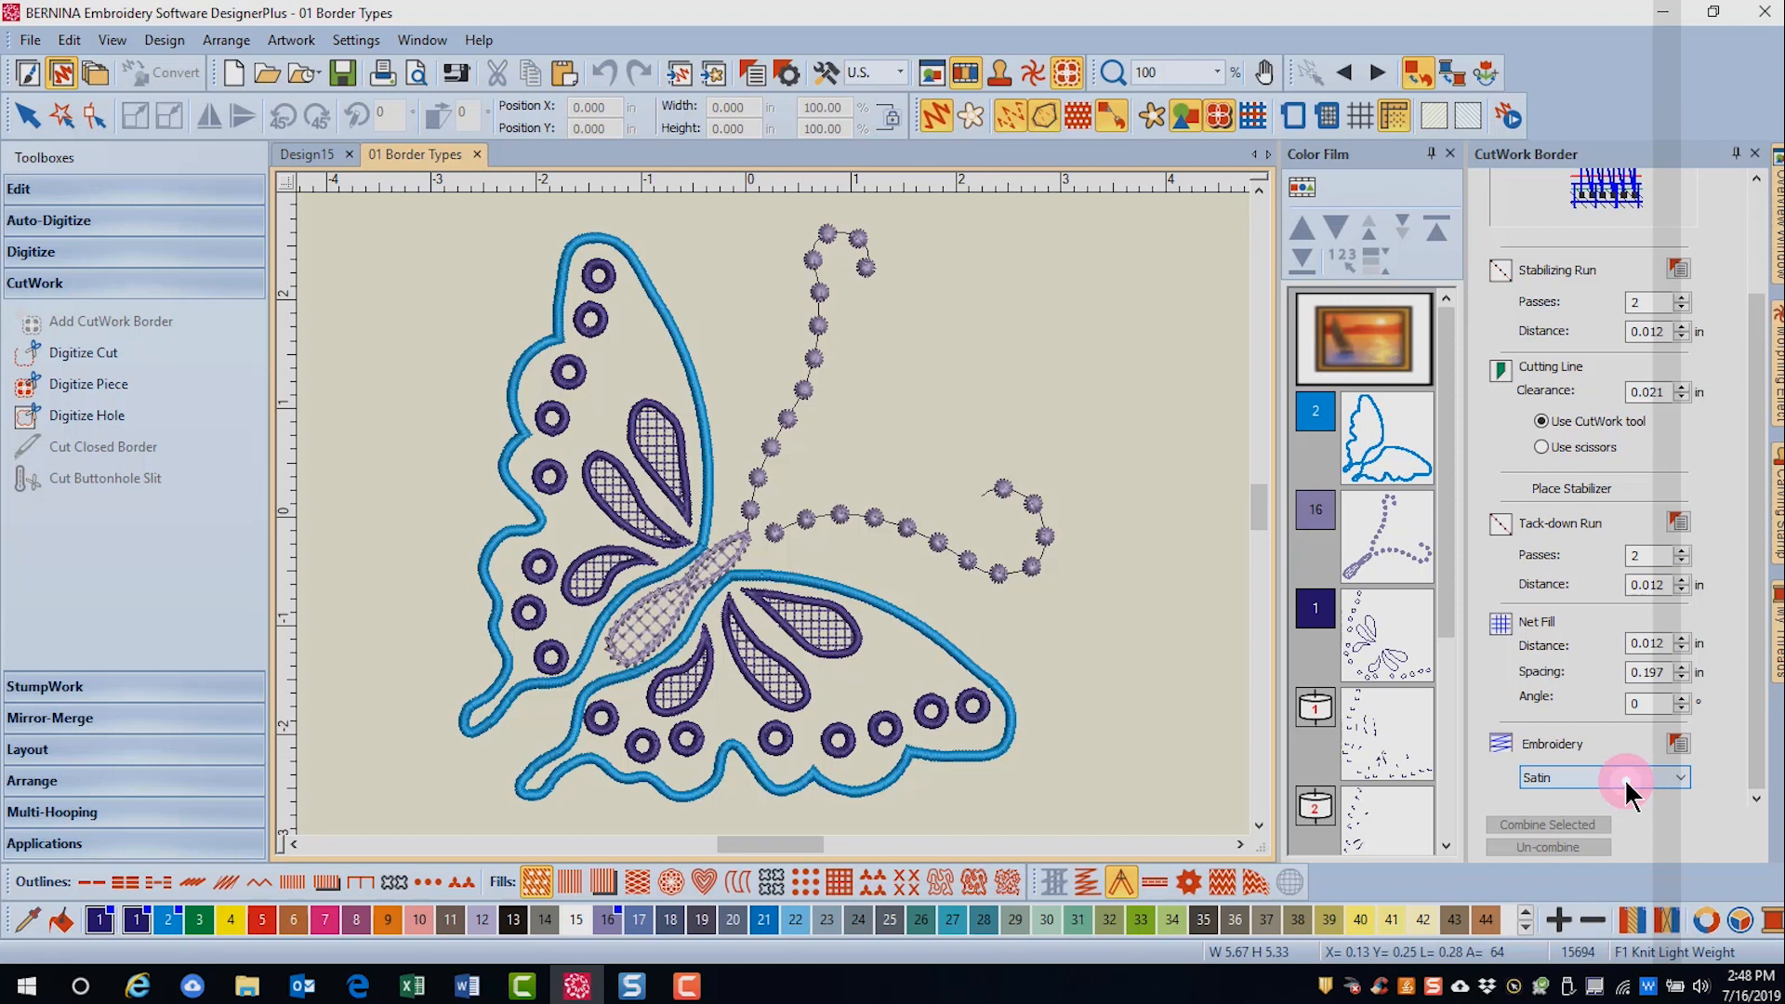
mouse_move(1676, 746)
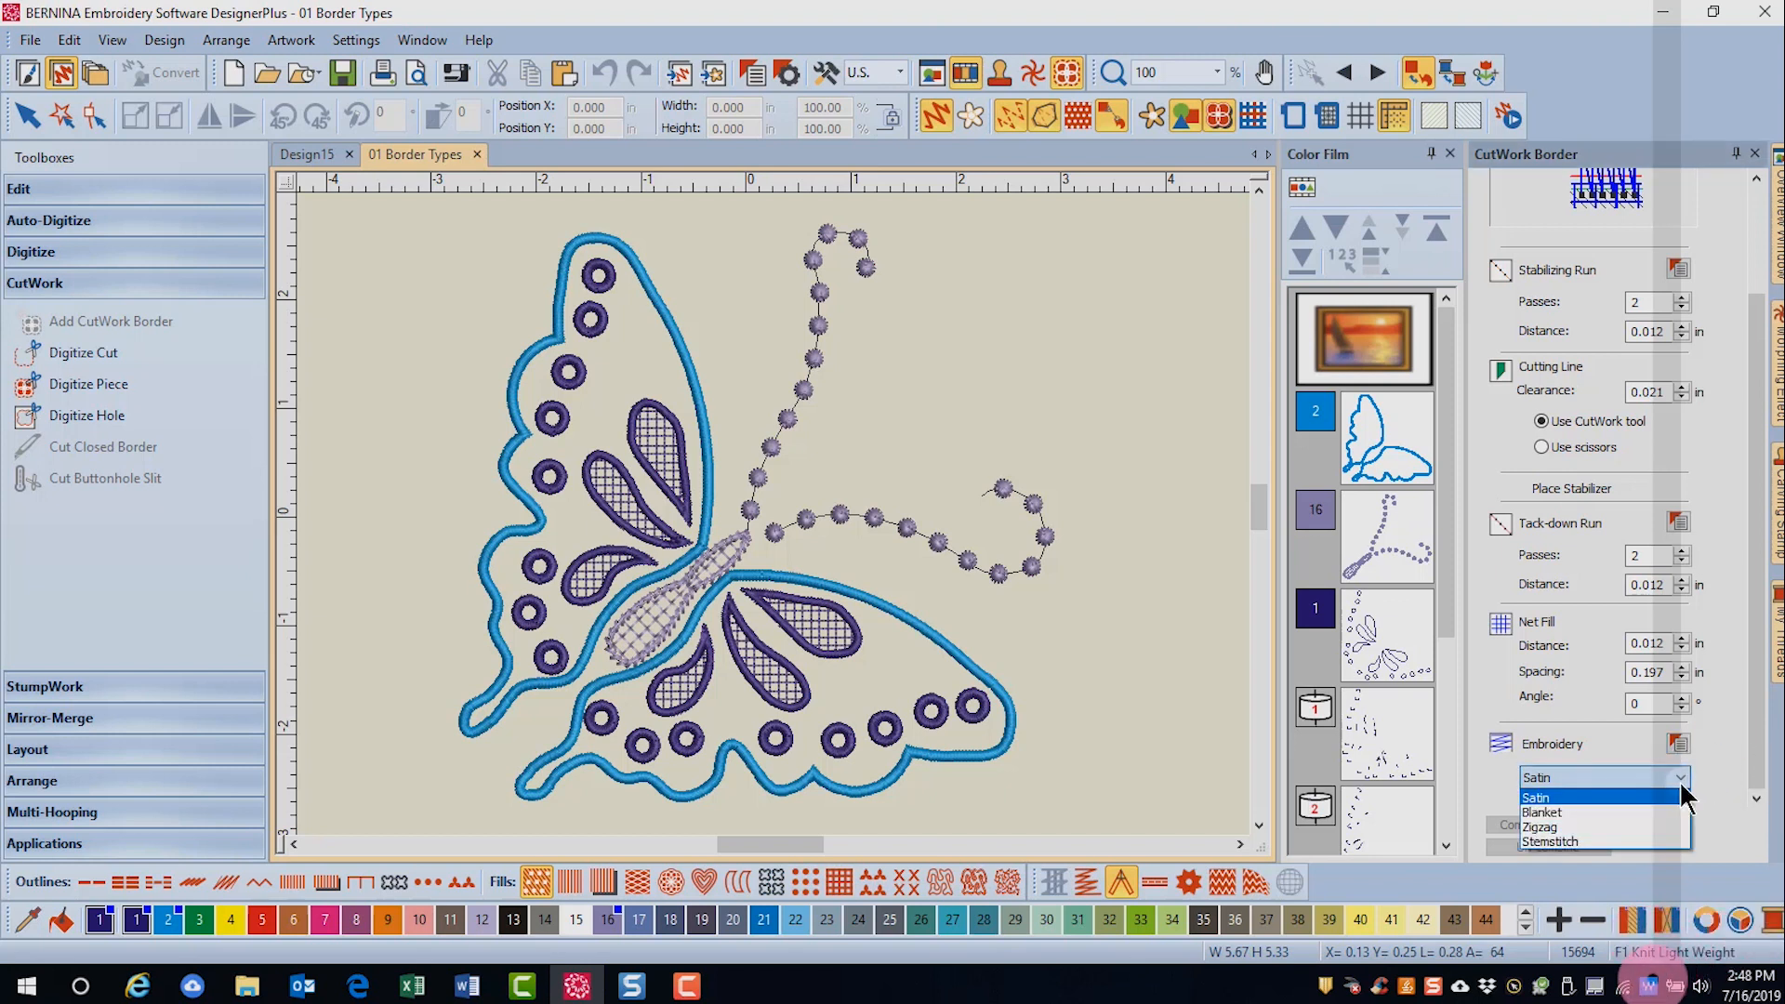
left_click(1537, 796)
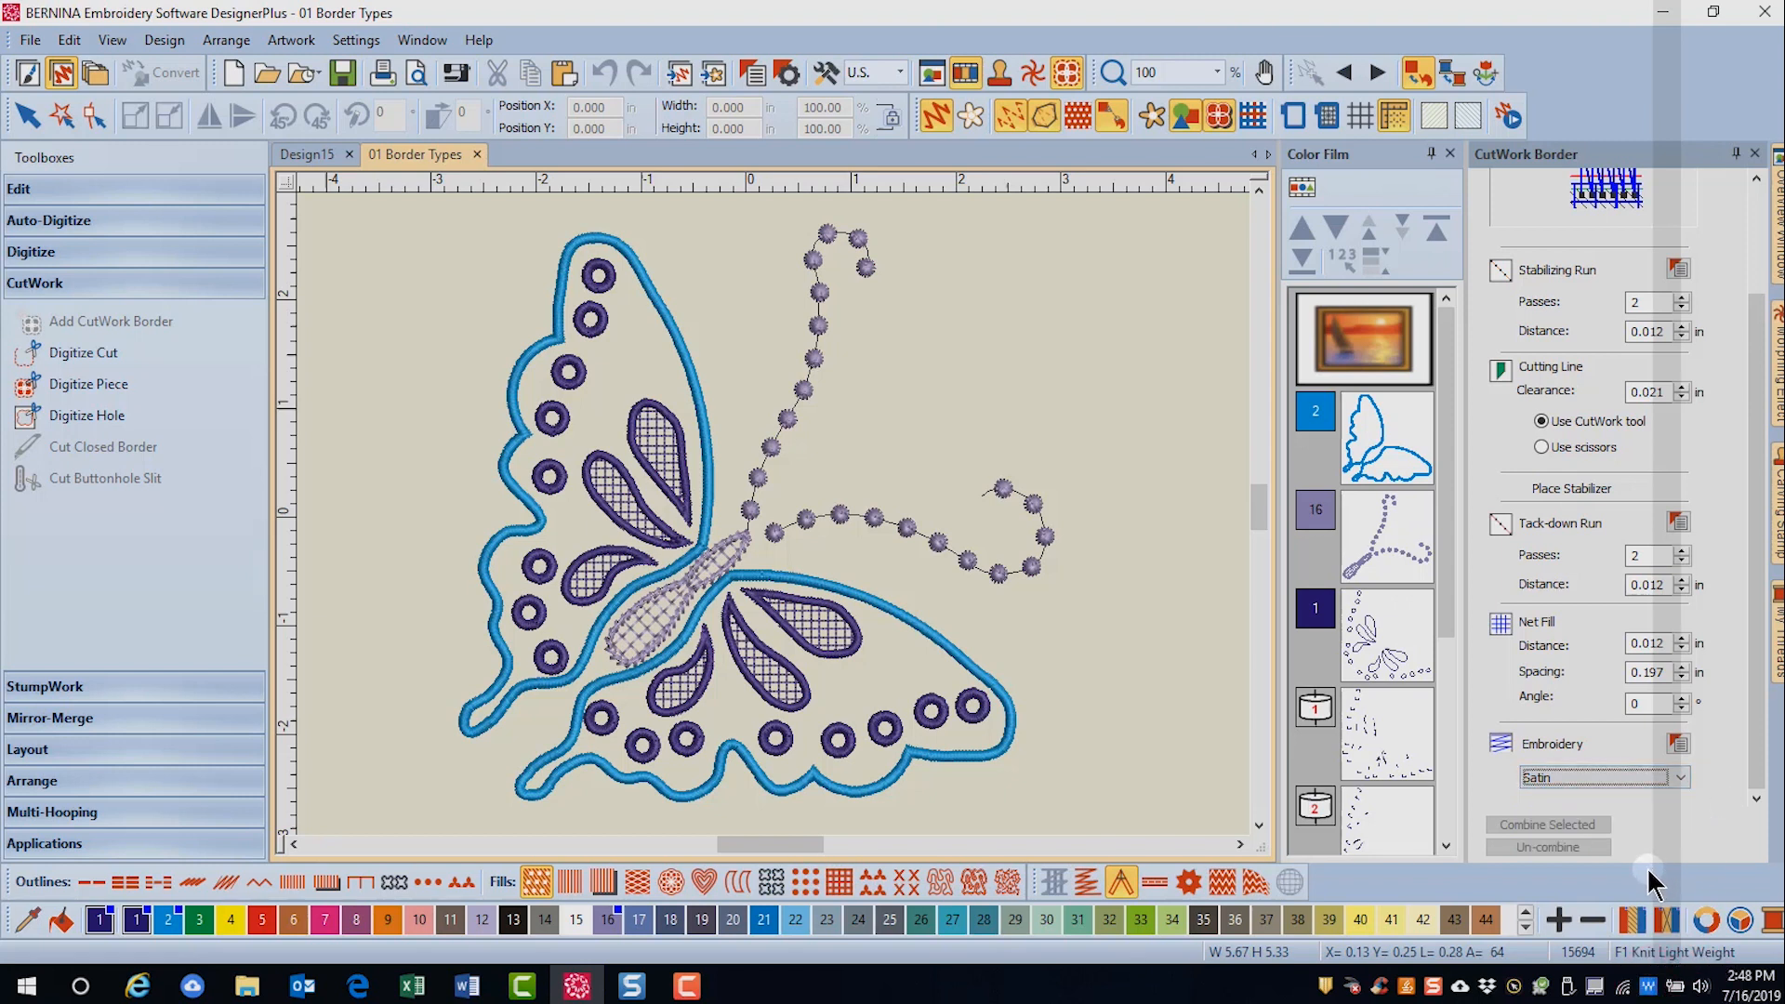
mouse_move(1654, 831)
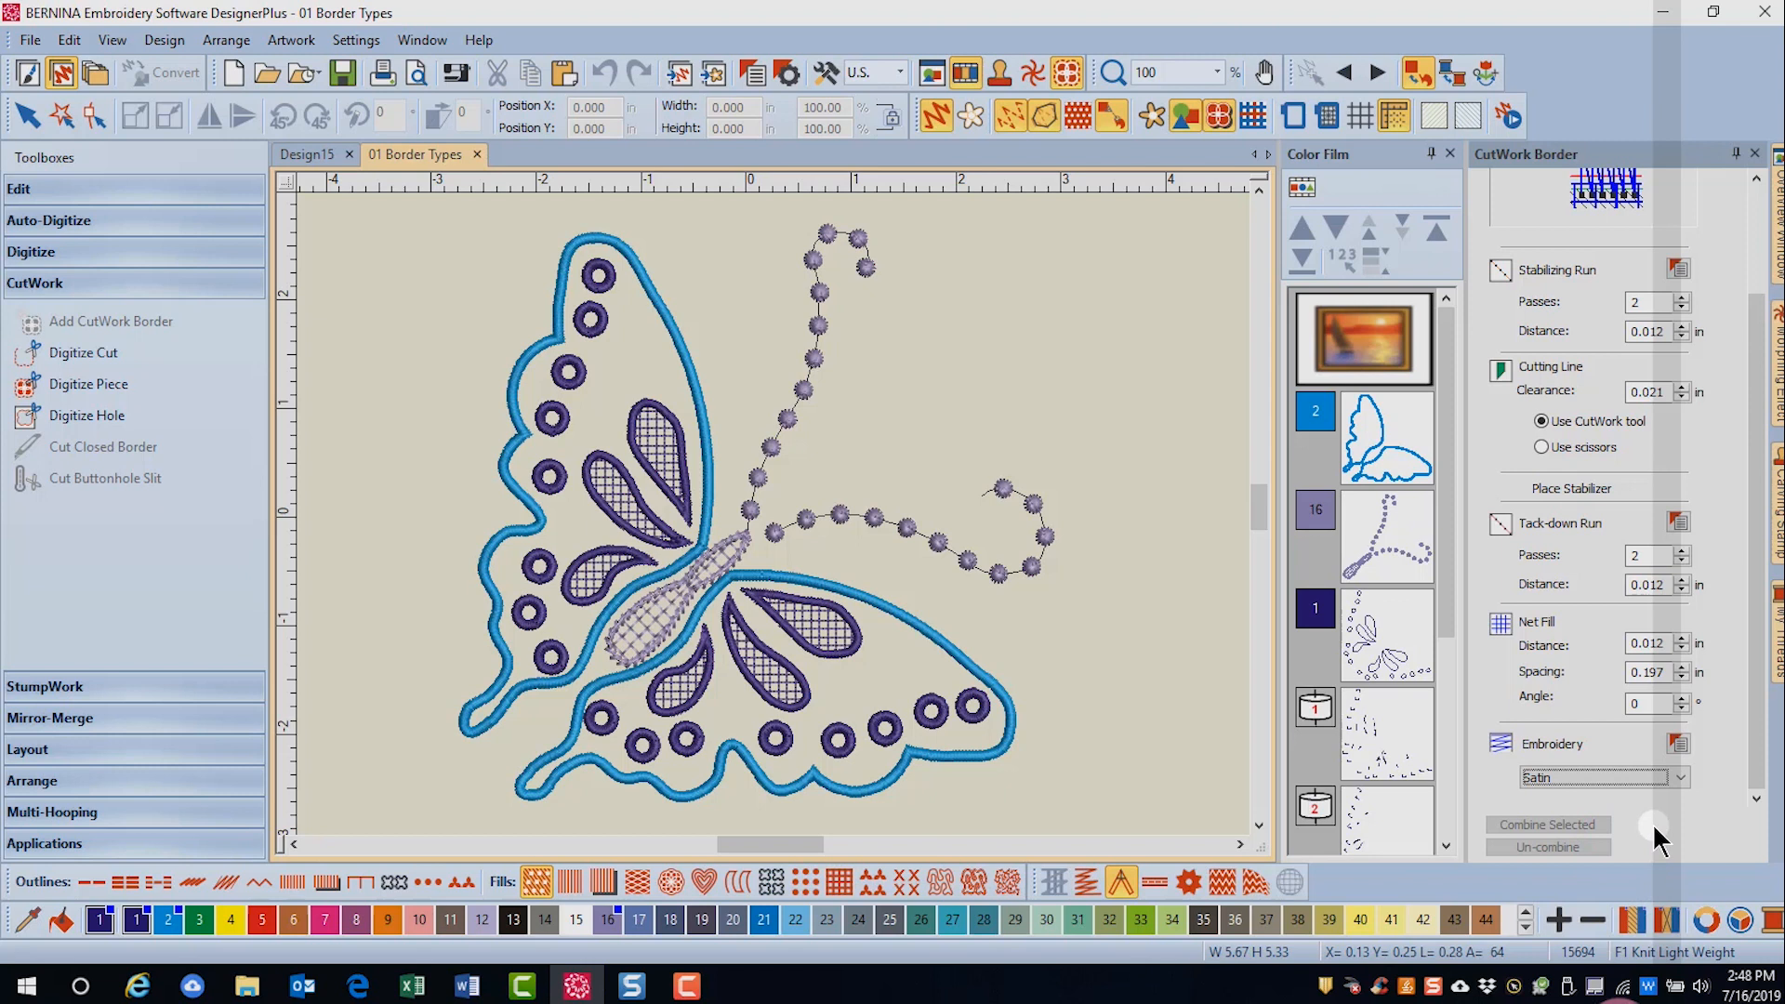
mouse_move(1652, 829)
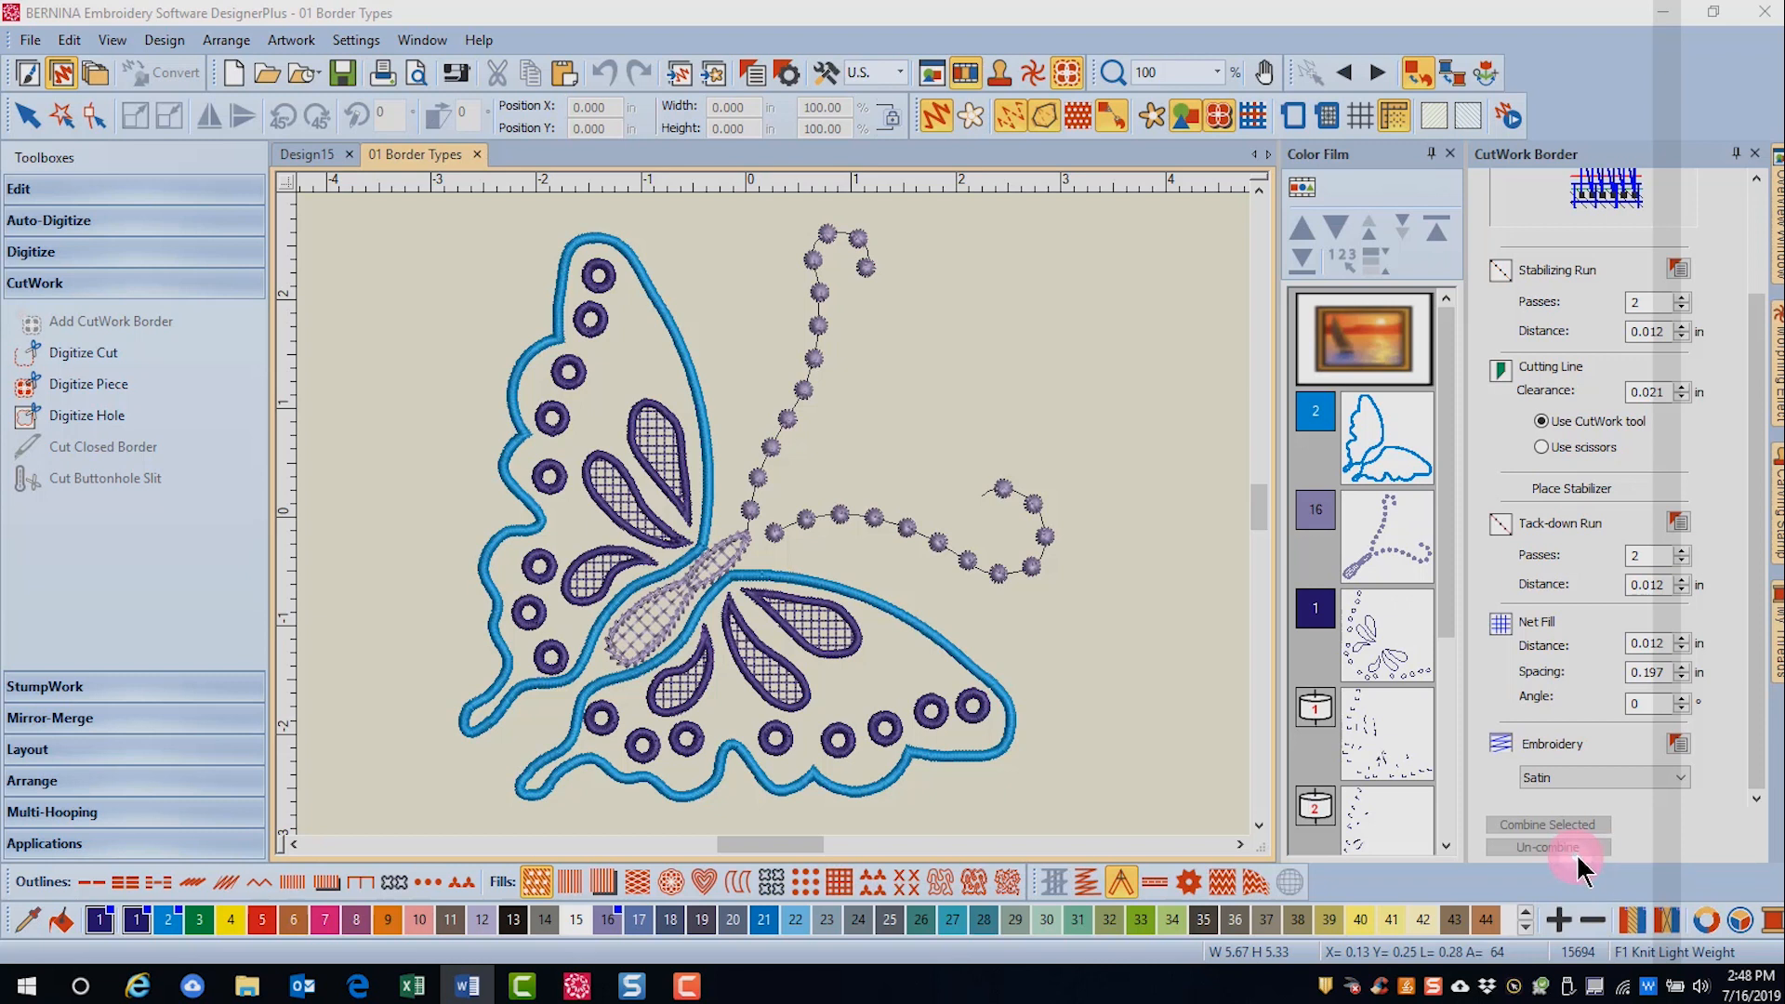
mouse_move(1649, 856)
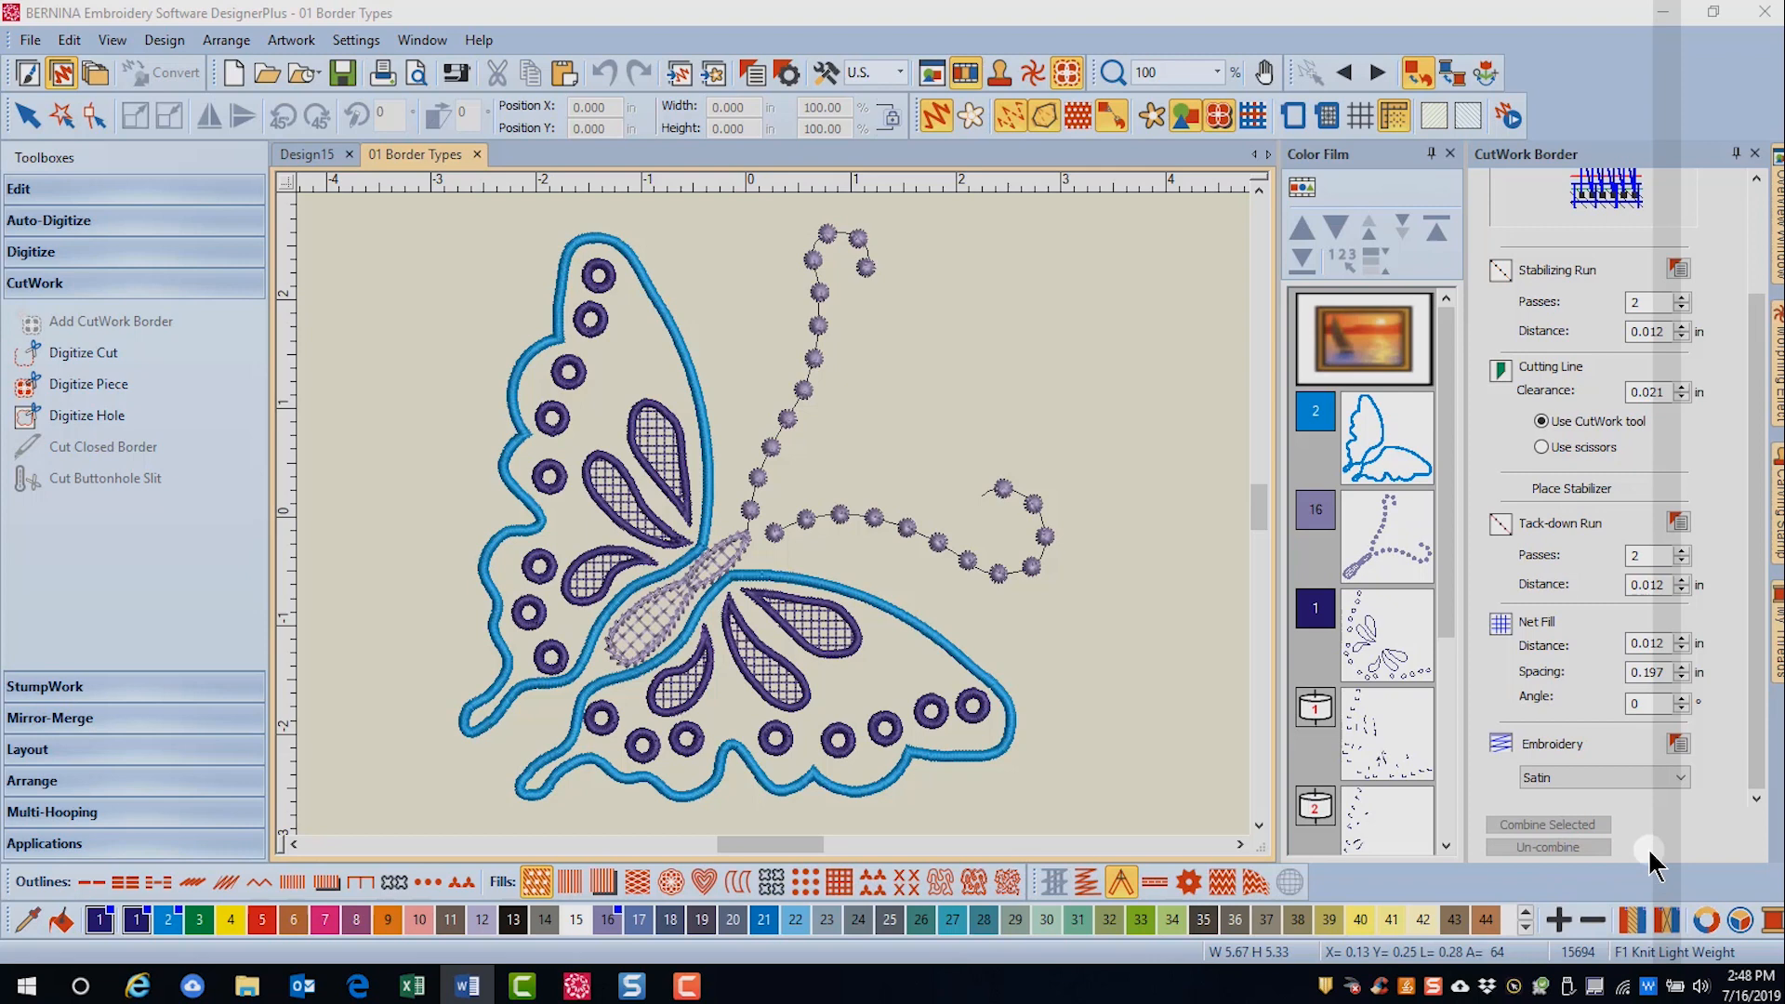